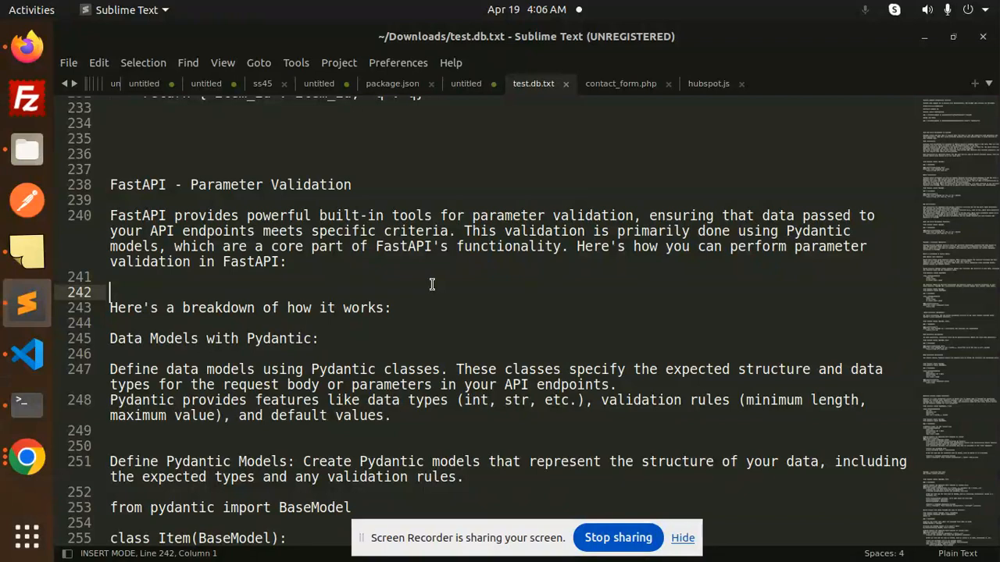
# - Point through the validation notes, highlighting FastAPI and key words in the paragraph
pyautogui.doubleClick(137, 216)
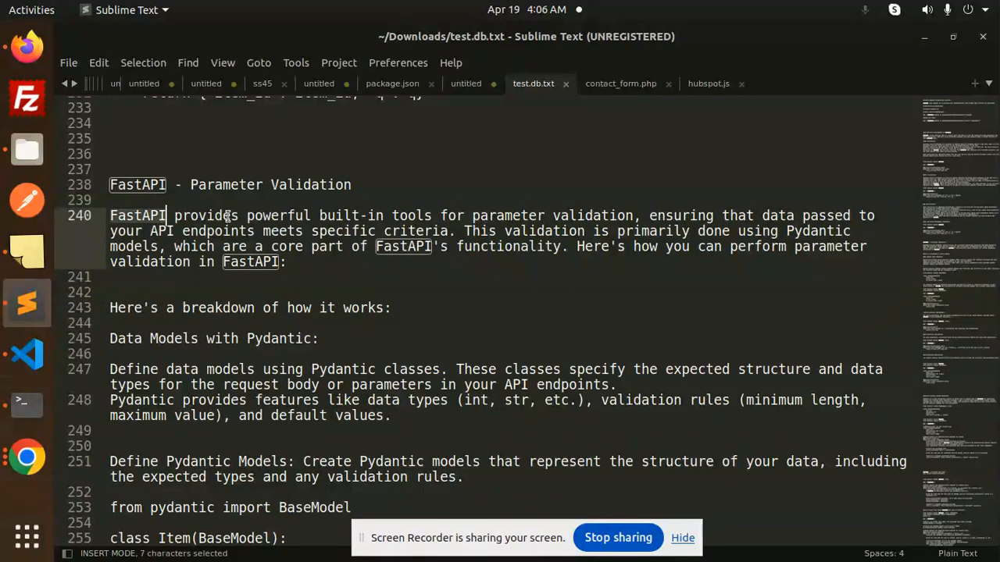
pyautogui.click(509, 216)
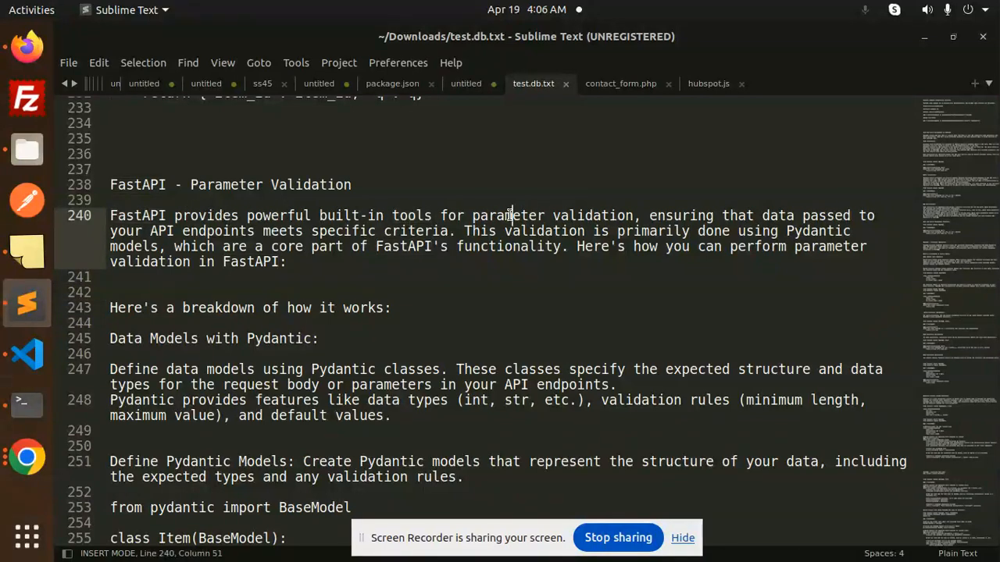
pyautogui.click(723, 216)
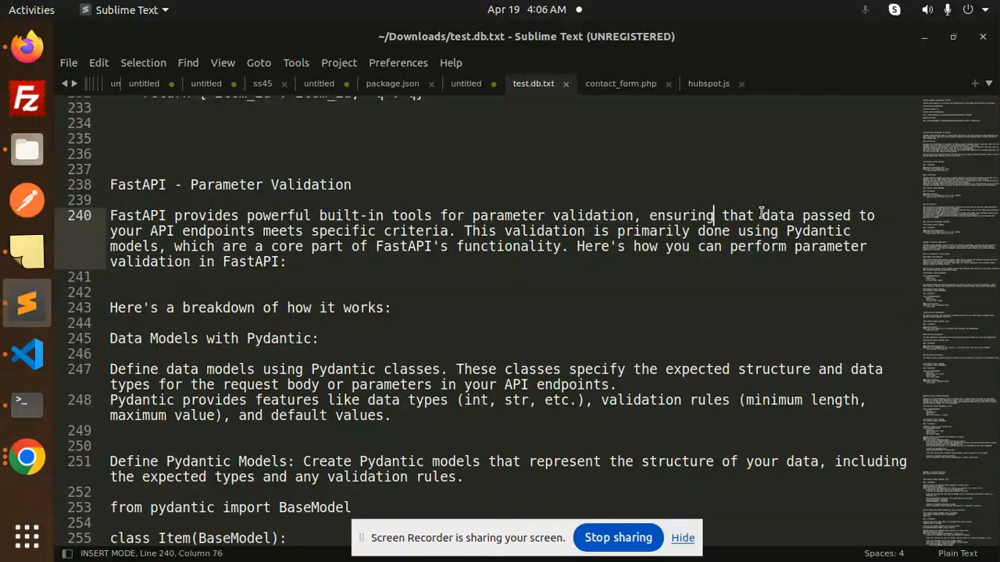
pyautogui.doubleClick(217, 231)
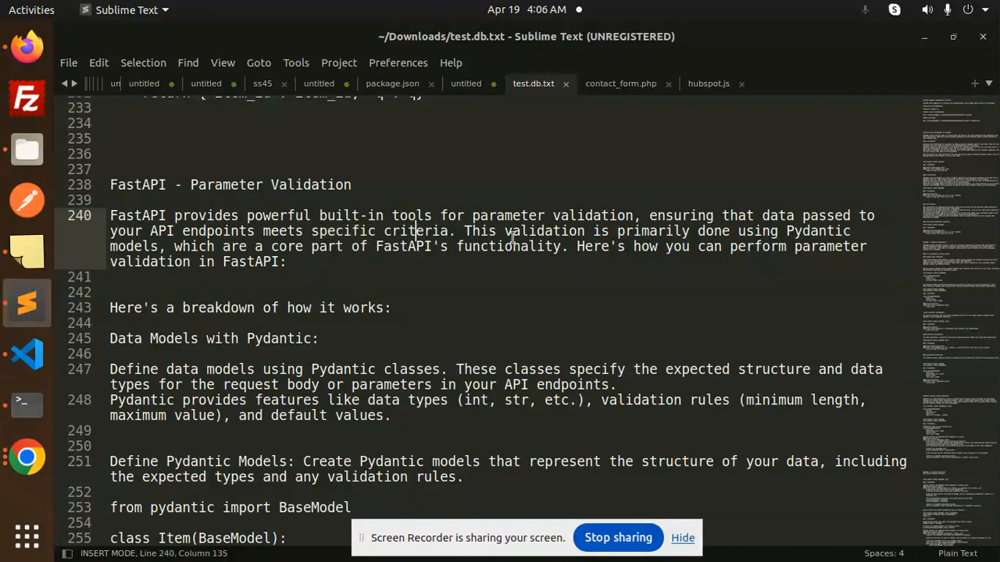
pyautogui.moveTo(824, 247)
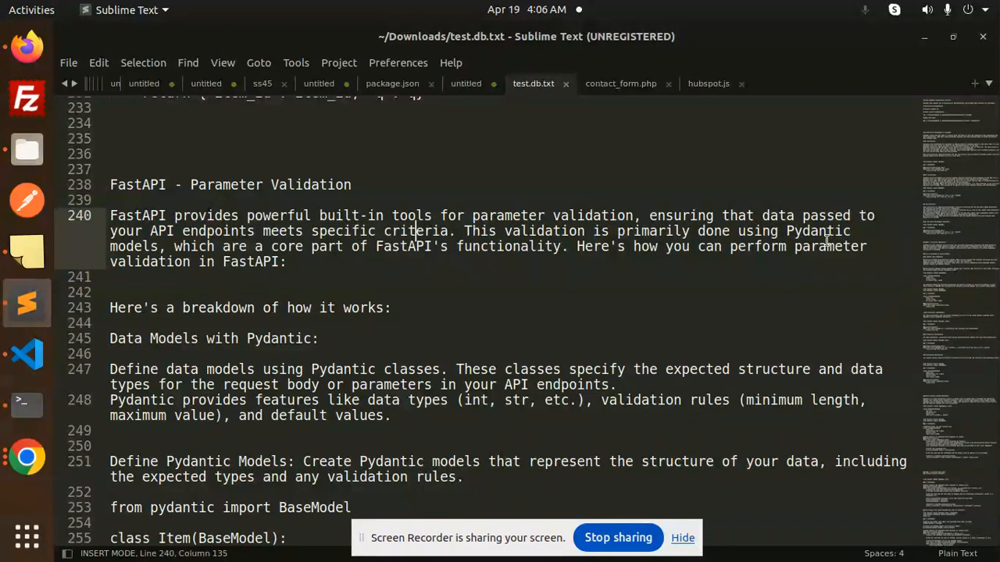
pyautogui.moveTo(305, 252)
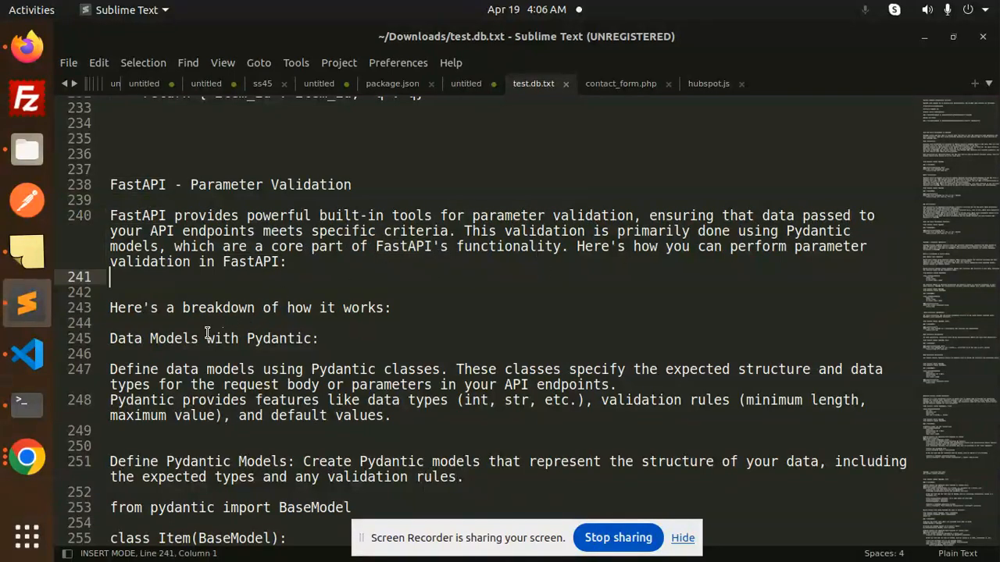
# - Review the Pydantic Item model's name, price and is_offer fields in main.py
pyautogui.click(263, 338)
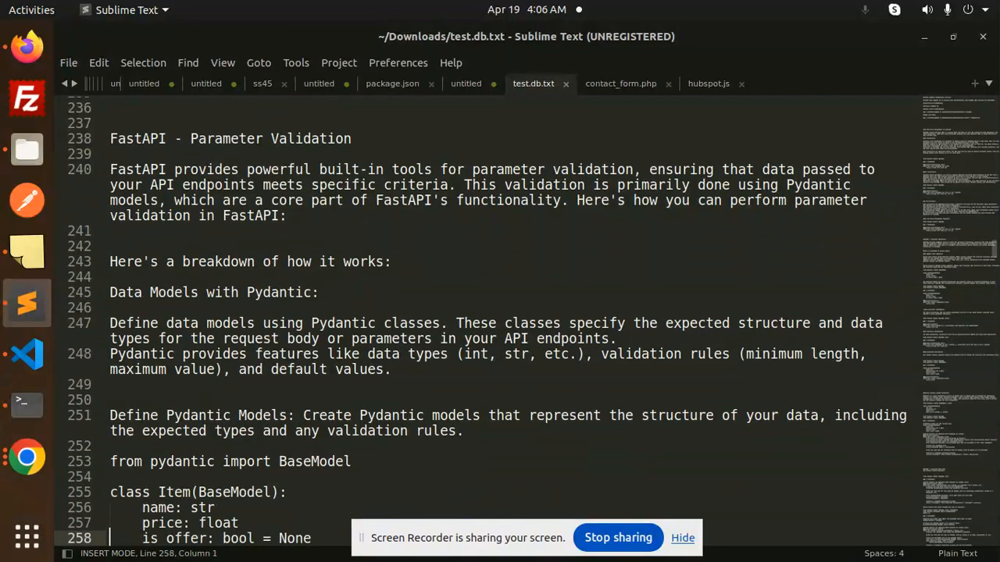
pyautogui.doubleClick(409, 322)
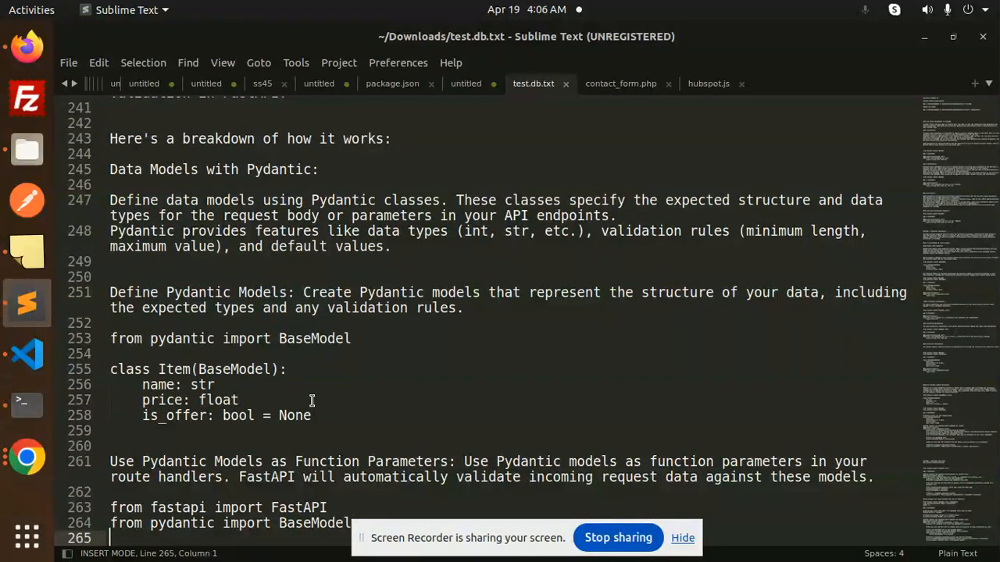
pyautogui.moveTo(109, 369); pyautogui.dragTo(311, 416)
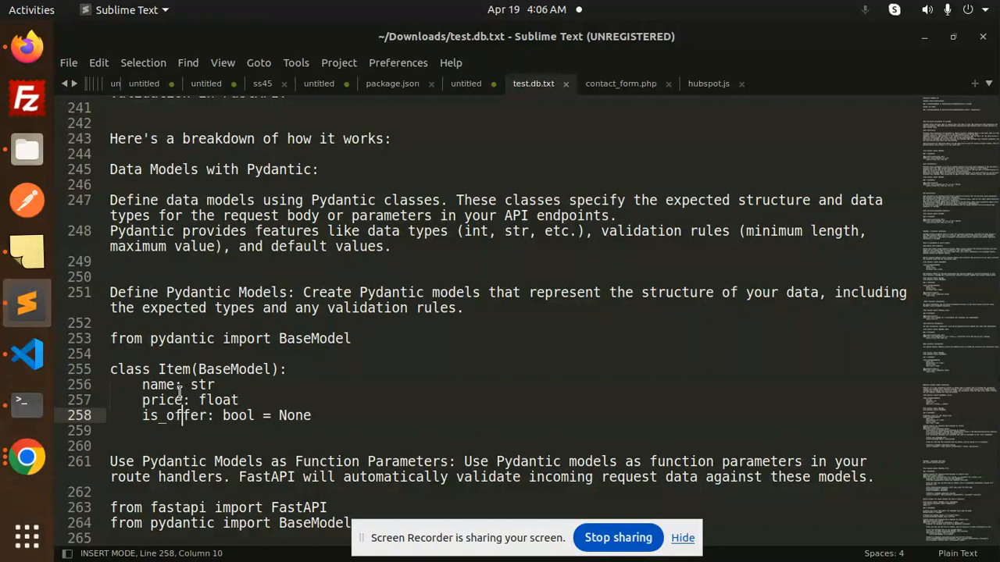
pyautogui.click(156, 400)
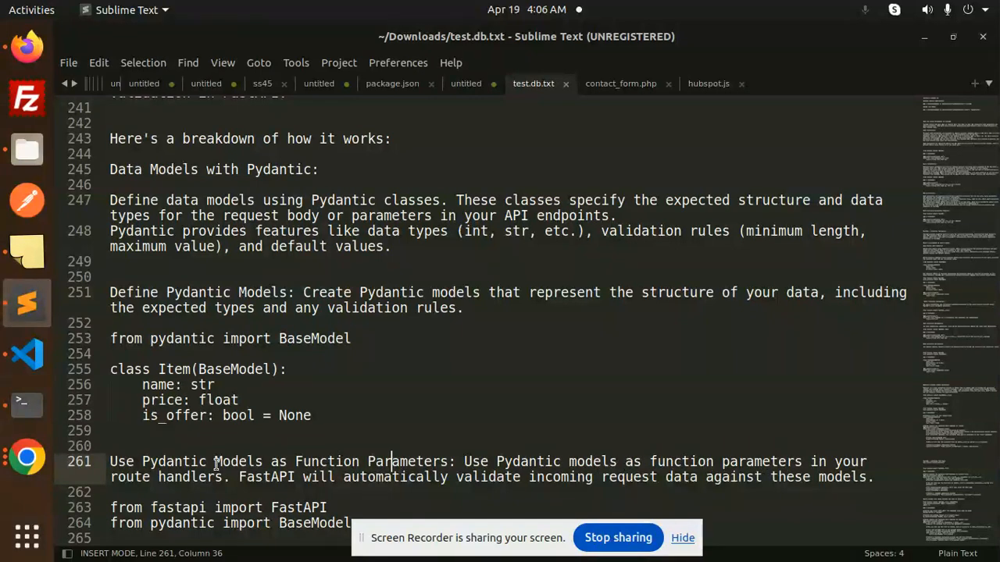
pyautogui.moveTo(524, 485)
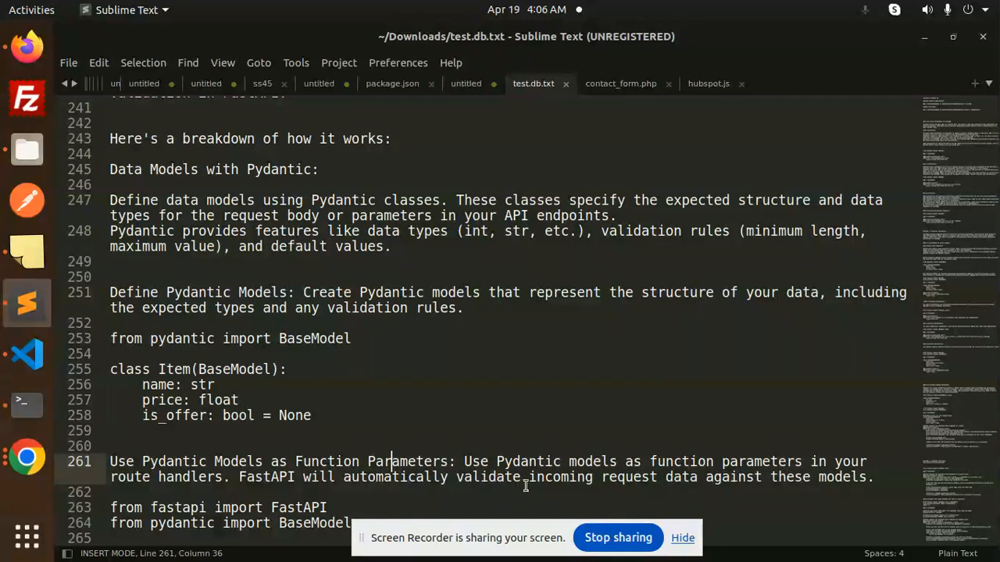
pyautogui.moveTo(683, 538)
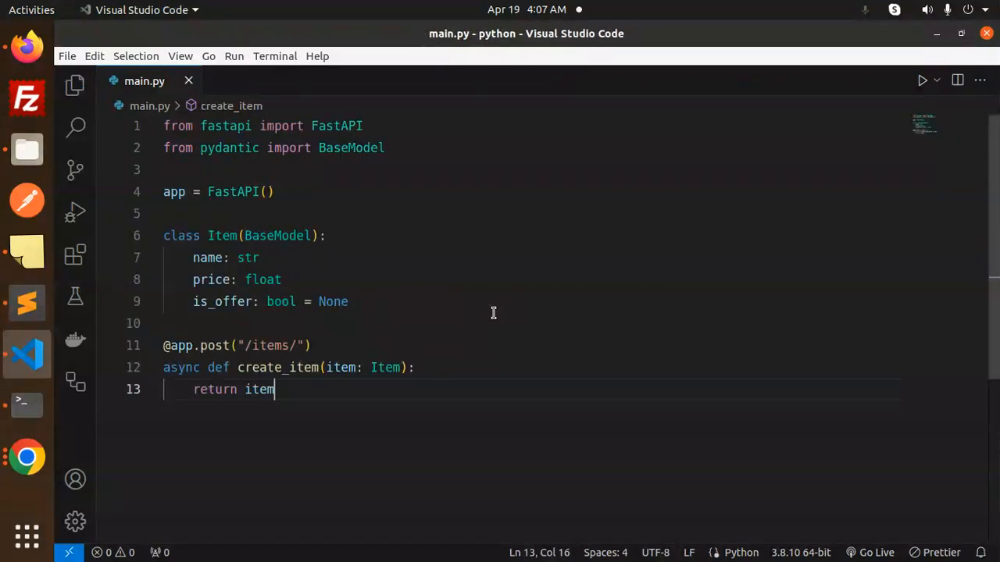
# - Highlight the Item class line and the create_item POST route before moving to the browser
pyautogui.click(264, 234)
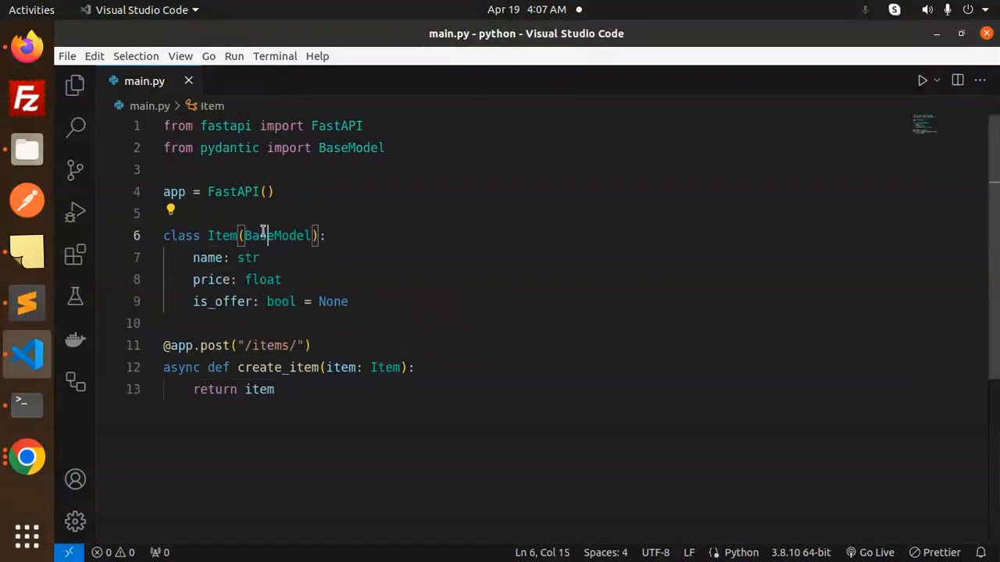
pyautogui.doubleClick(222, 235)
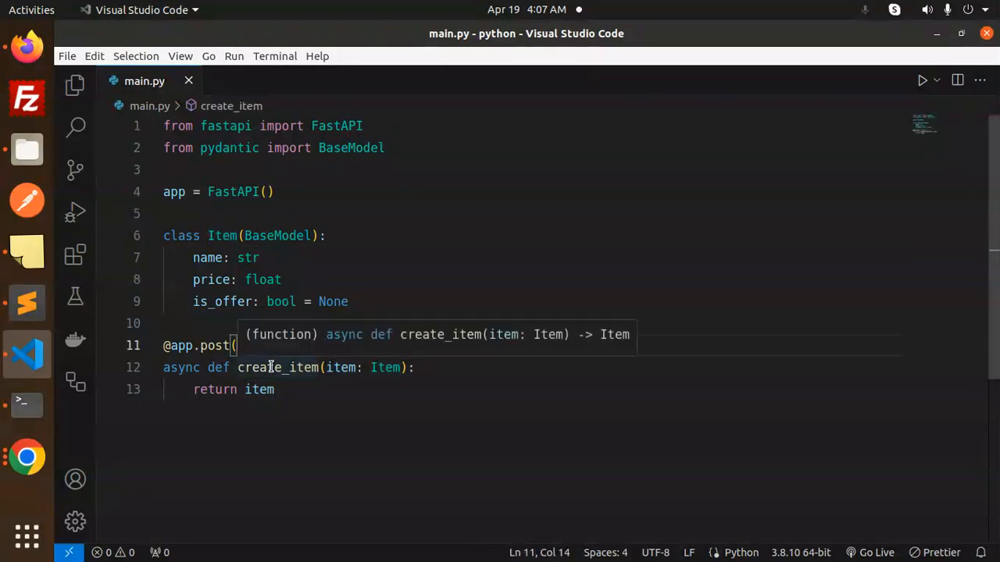
pyautogui.doubleClick(278, 368)
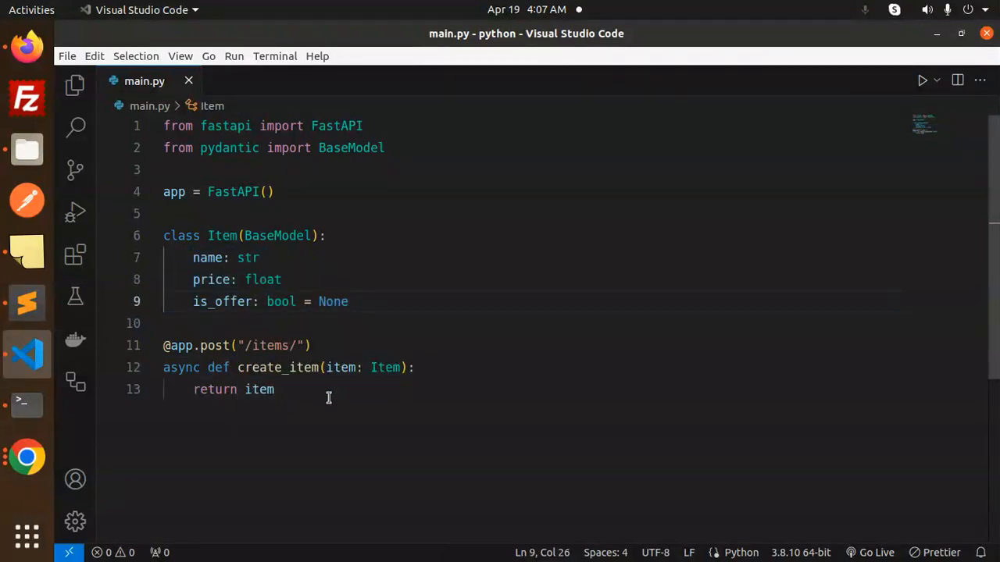
pyautogui.moveTo(24, 43)
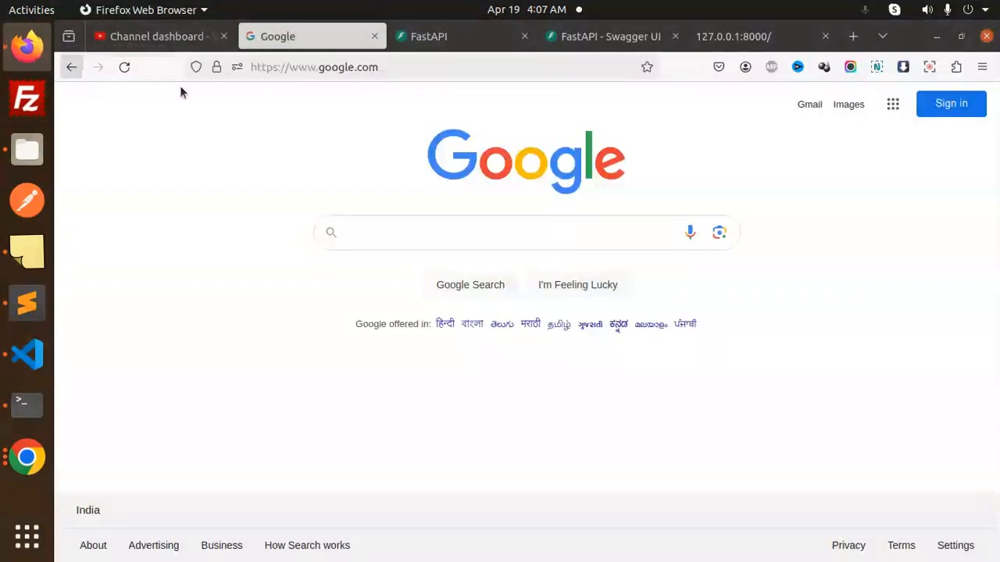
# - Show the POST /items/ Create Item endpoint with its name/price/is_offer example body
pyautogui.click(609, 36)
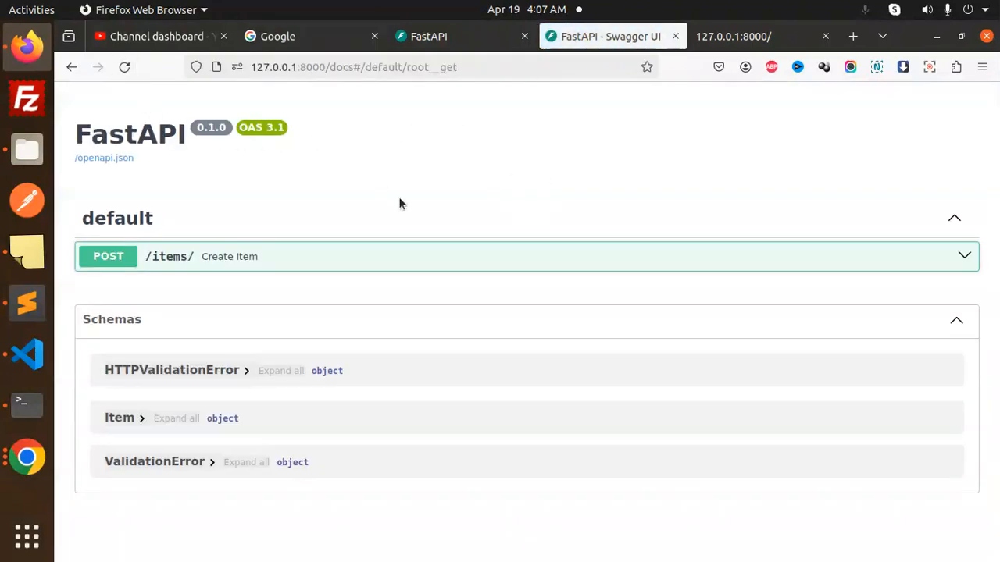
pyautogui.moveTo(159, 257)
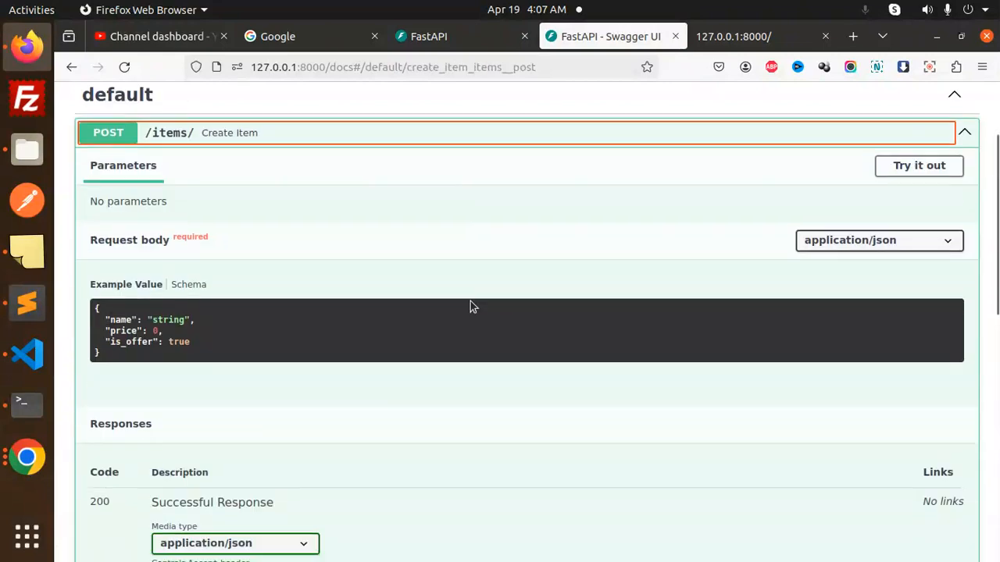
pyautogui.scroll(-3)
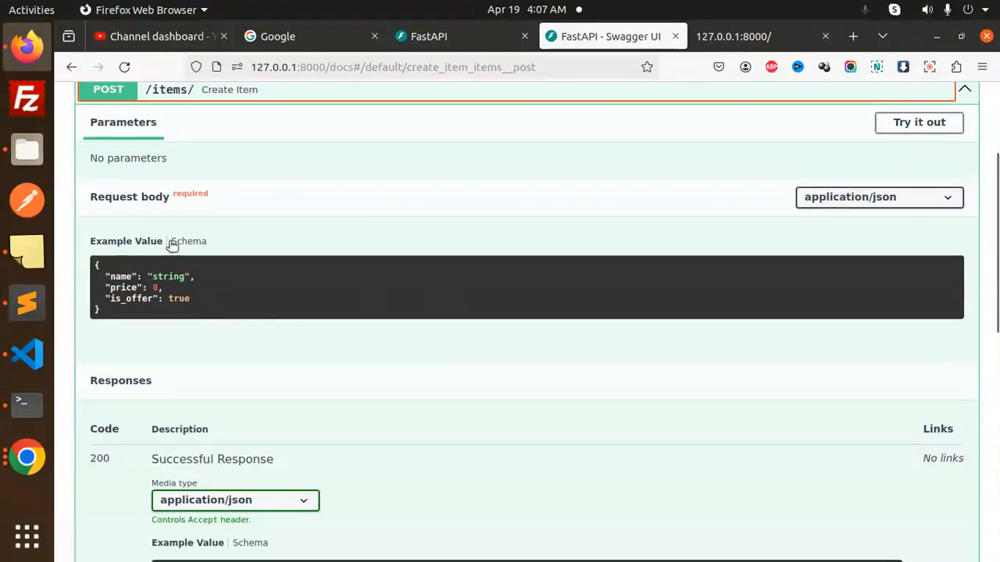
pyautogui.moveTo(173, 278)
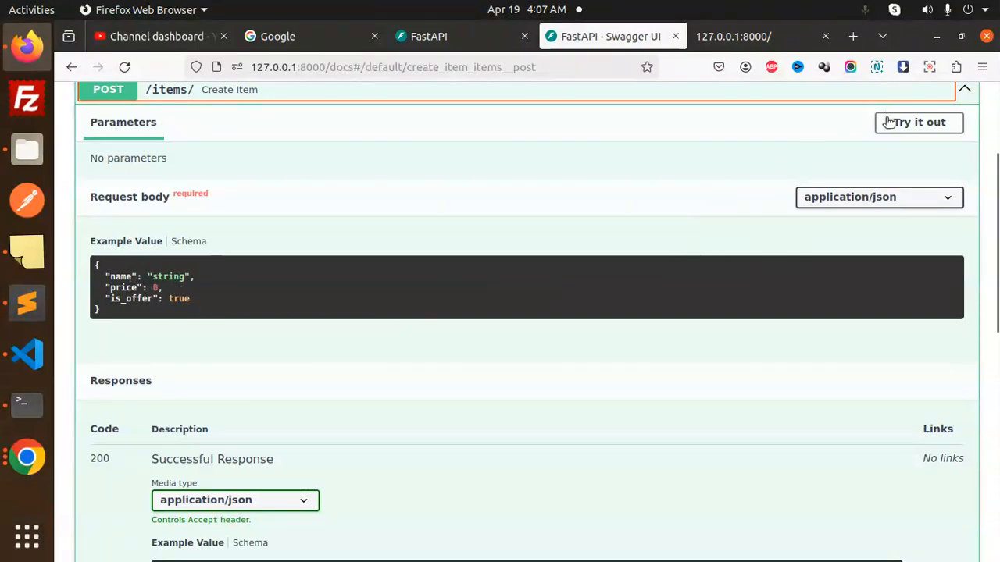
# - Make the request body editable and set both name and price to "aaaaaaa"
pyautogui.click(918, 122)
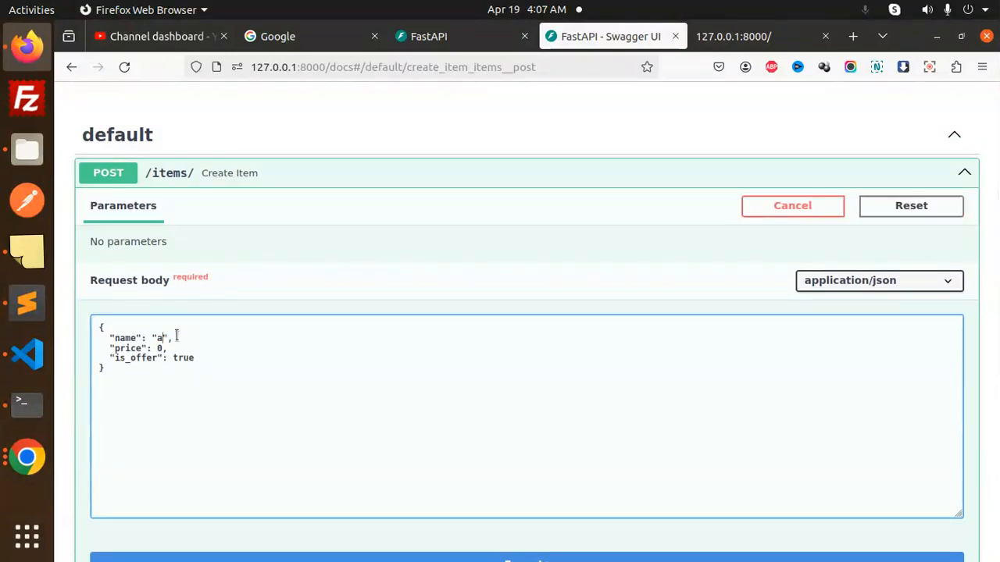
pyautogui.write('aaaaaa')
pyautogui.click(155, 349)
pyautogui.write('"')
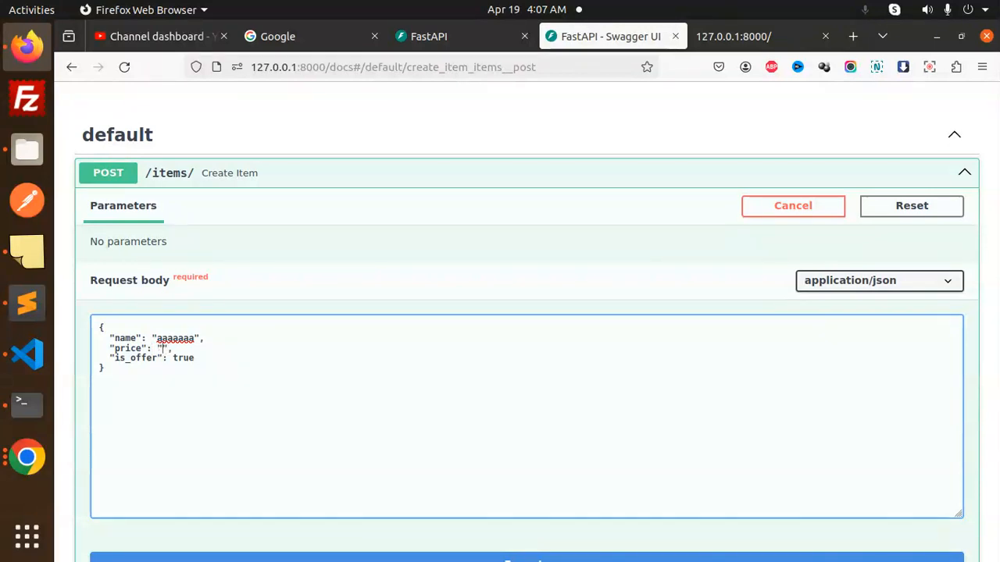
pyautogui.write('aaaaaaa')
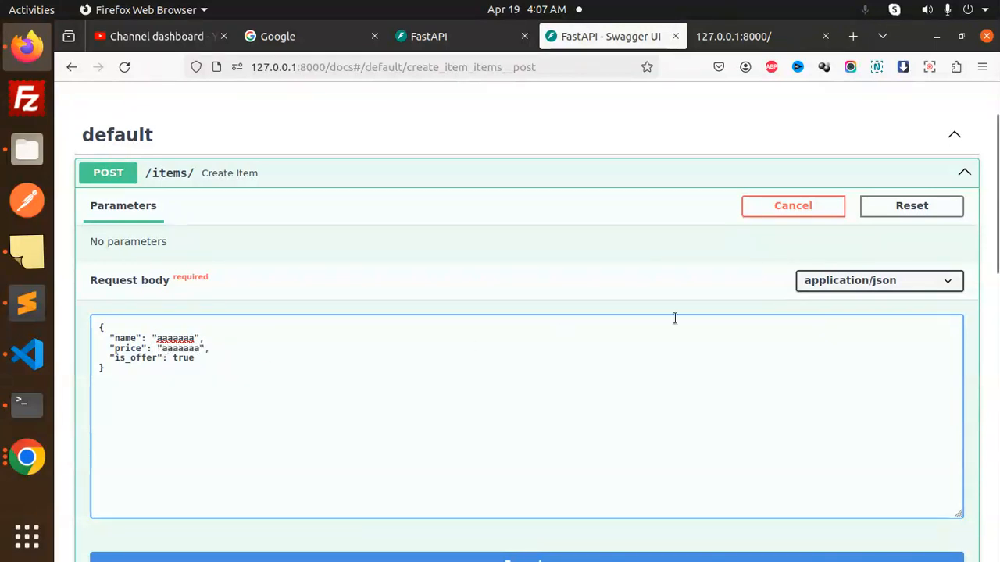
pyautogui.scroll(-3)
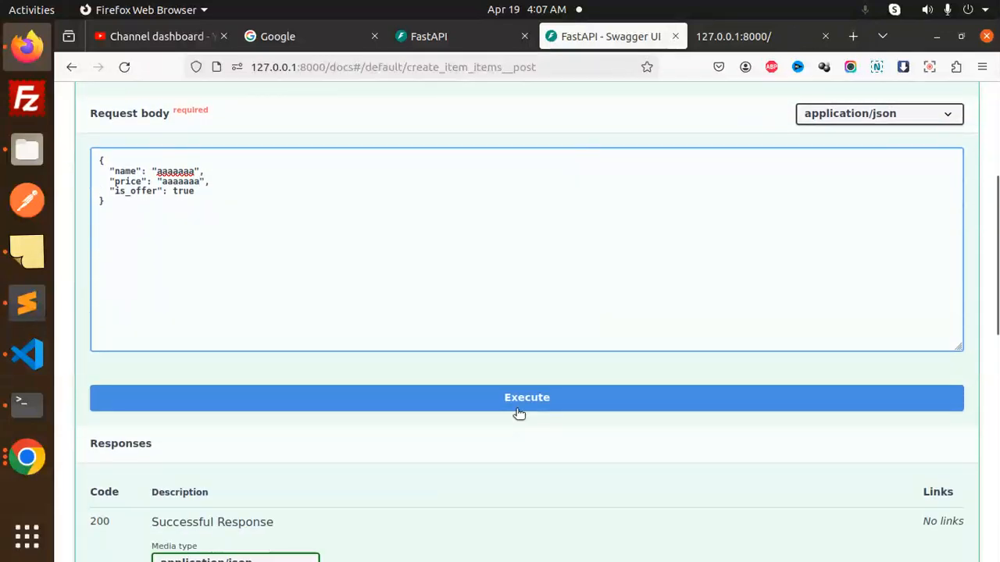
# - Execute the request and highlight the 422 float_parsing error saying price must be a number
pyautogui.click(519, 399)
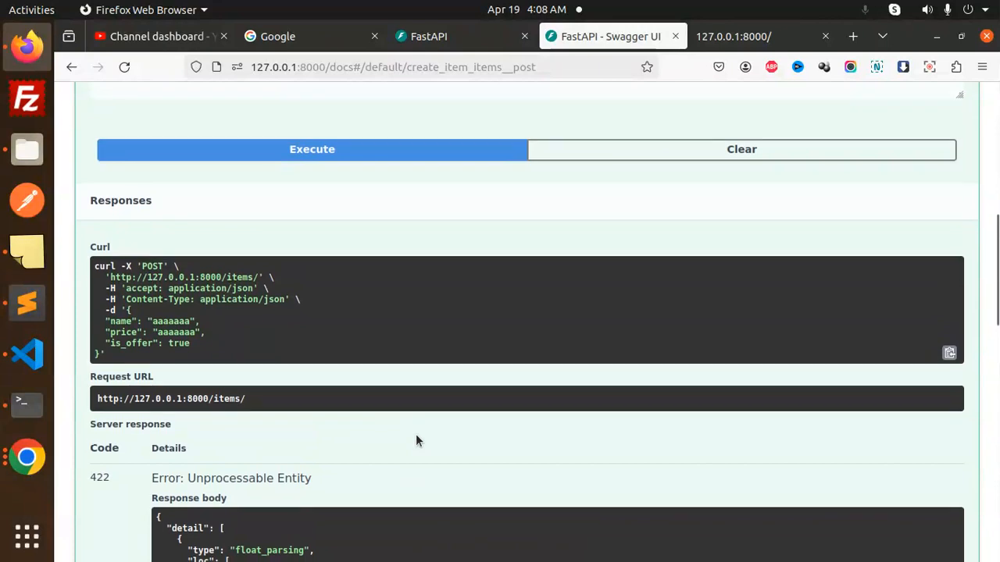
pyautogui.scroll(-3)
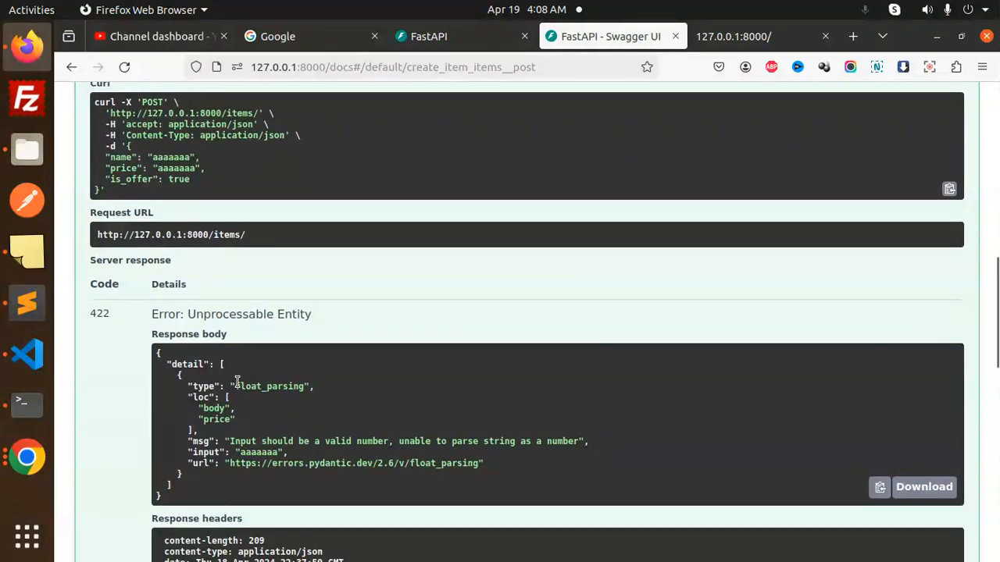
pyautogui.doubleClick(216, 419)
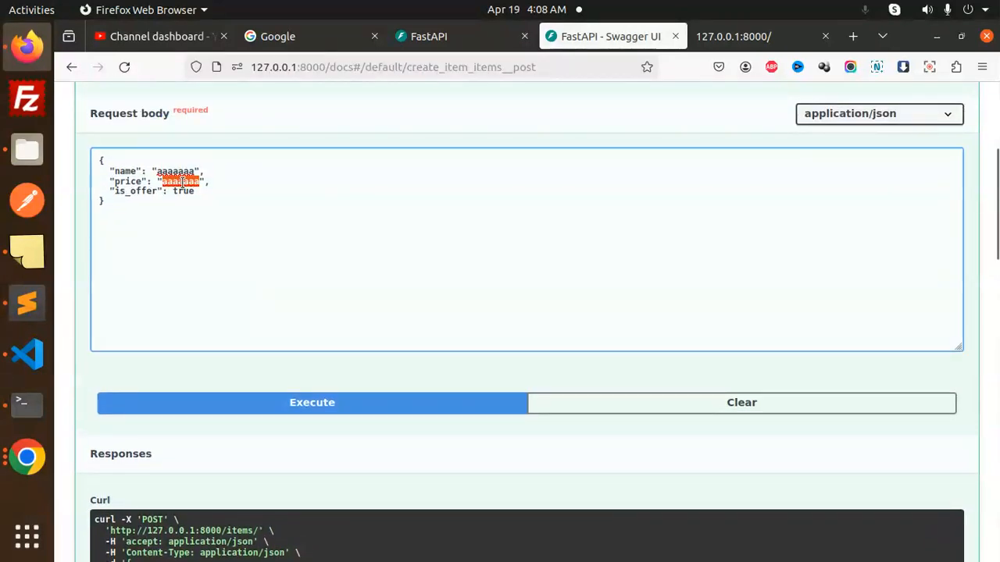
# - Replace the invalid price with 0 and execute again to get a 200 response echoing the item
pyautogui.press('Delete')
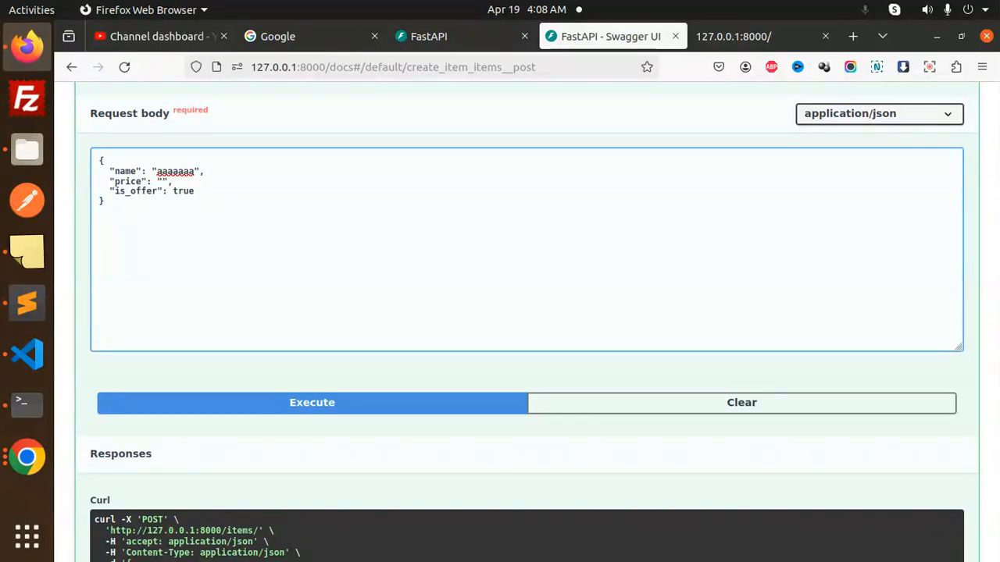
pyautogui.write('0')
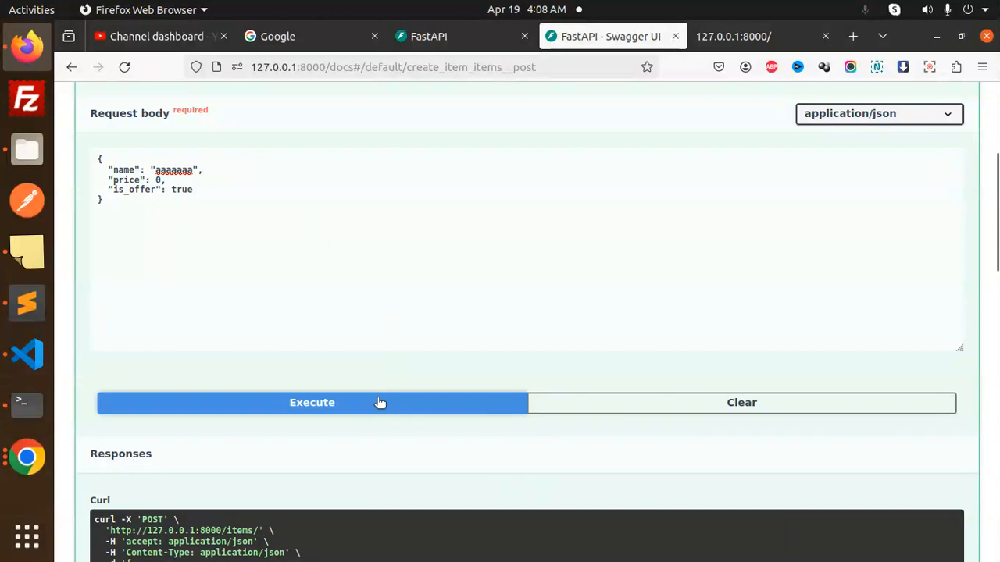
pyautogui.click(312, 403)
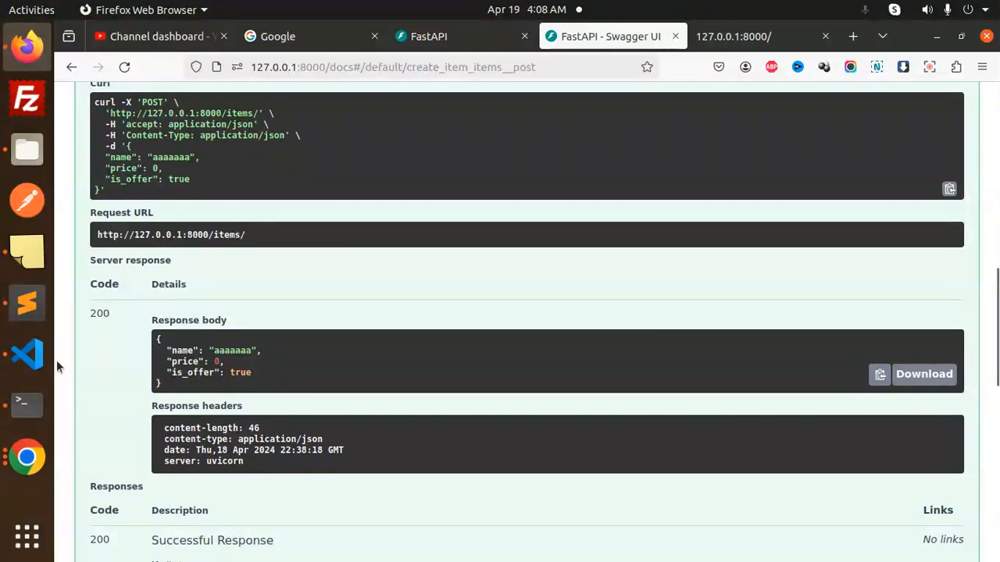
# - Write the read_items Query example with app = FastAPI(), min_length=3 and max_length=50 in the notes
pyautogui.click(25, 353)
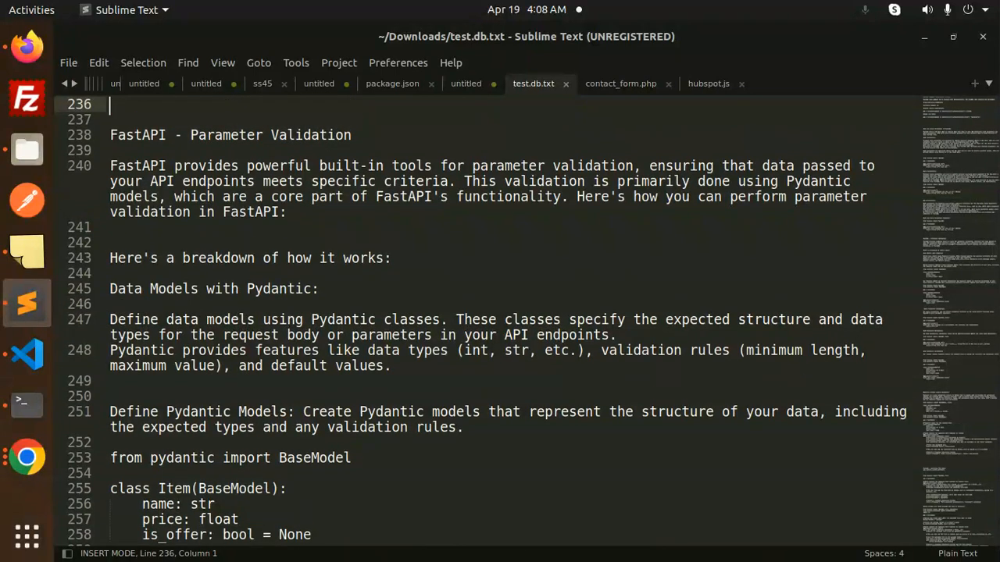
pyautogui.scroll(-3)
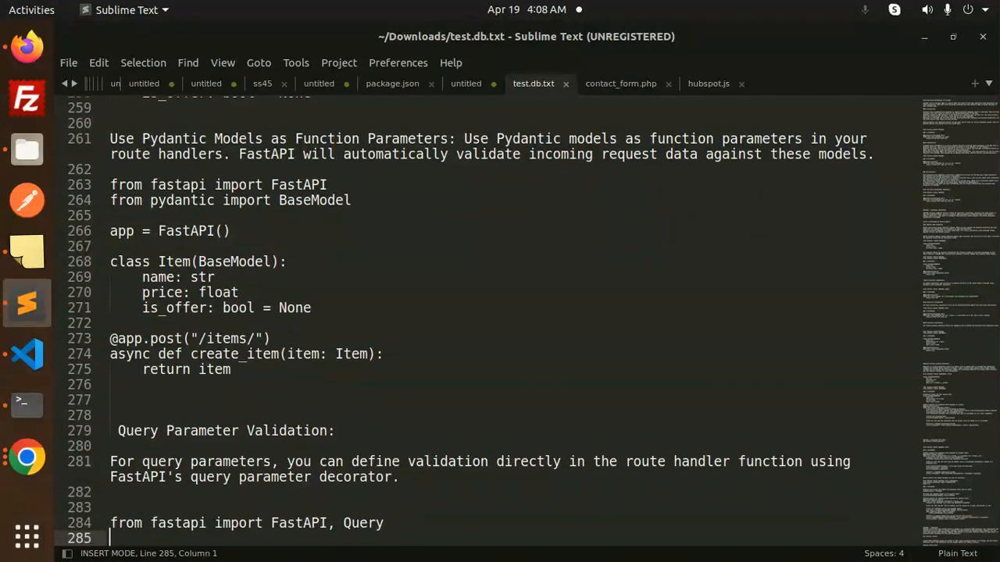
pyautogui.write('app = FastAPI()')
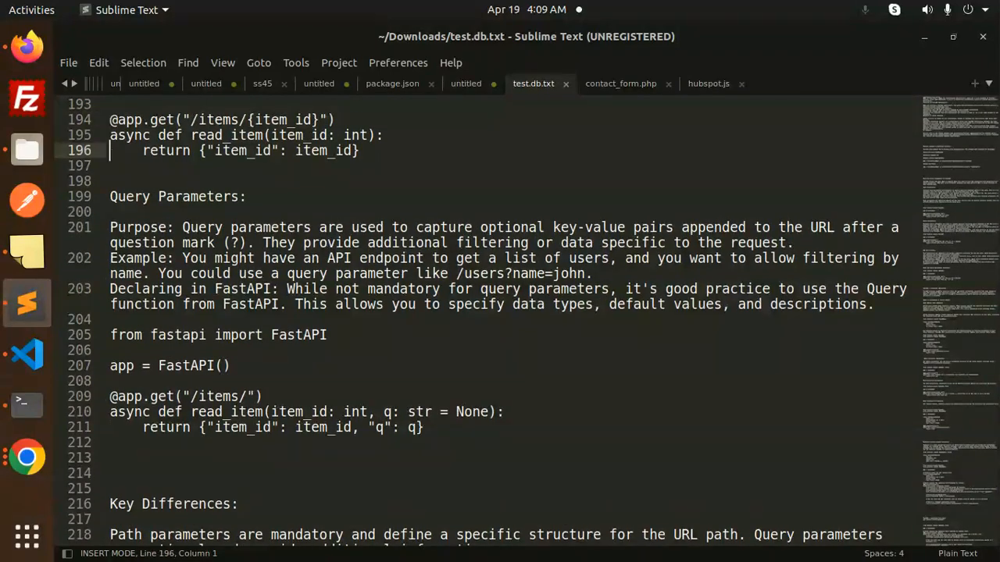
pyautogui.scroll(-3)
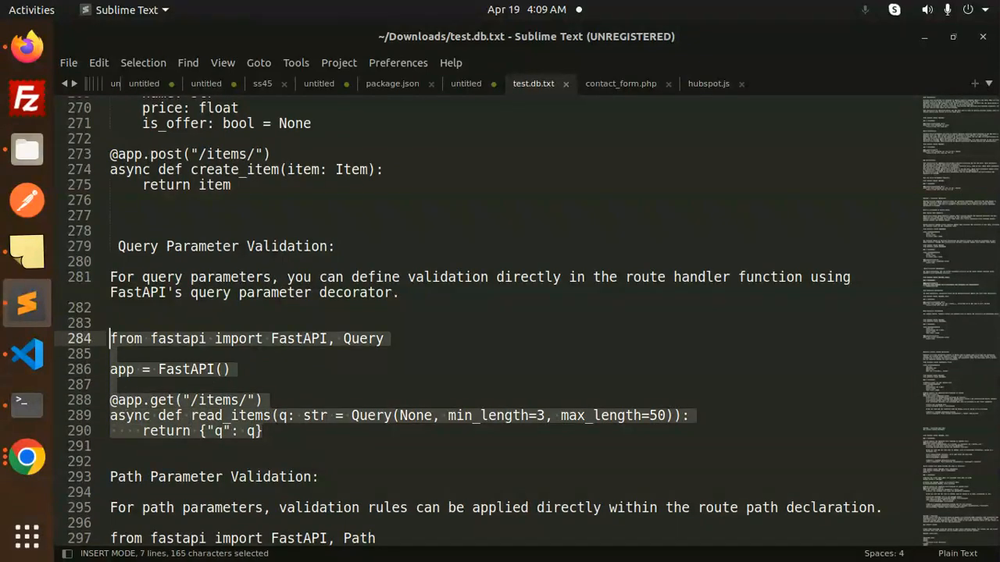
# - Save main.py with the Query-validated read_items endpoint and highlight q's str type and default
pyautogui.click(26, 350)
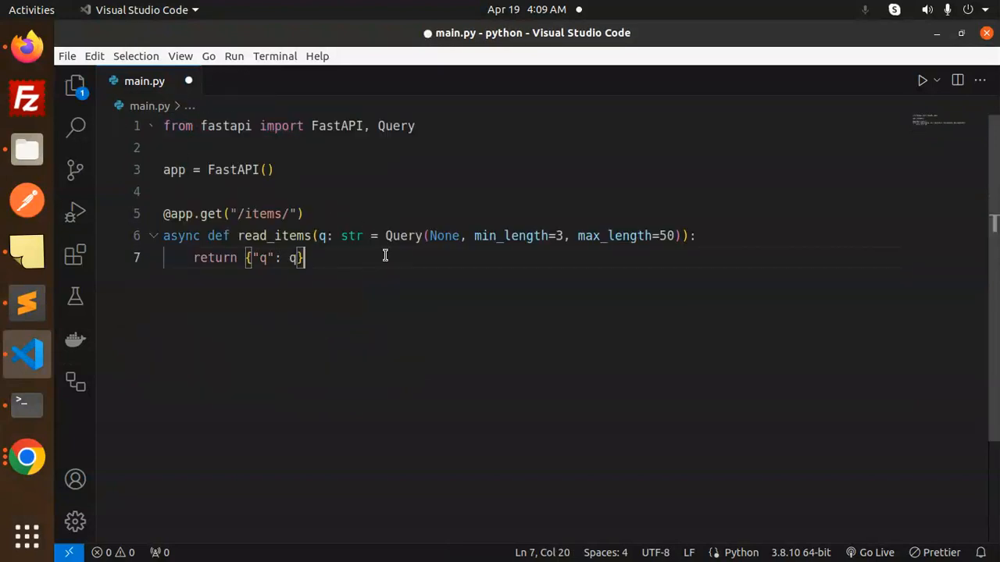
pyautogui.press('ctrl+s')
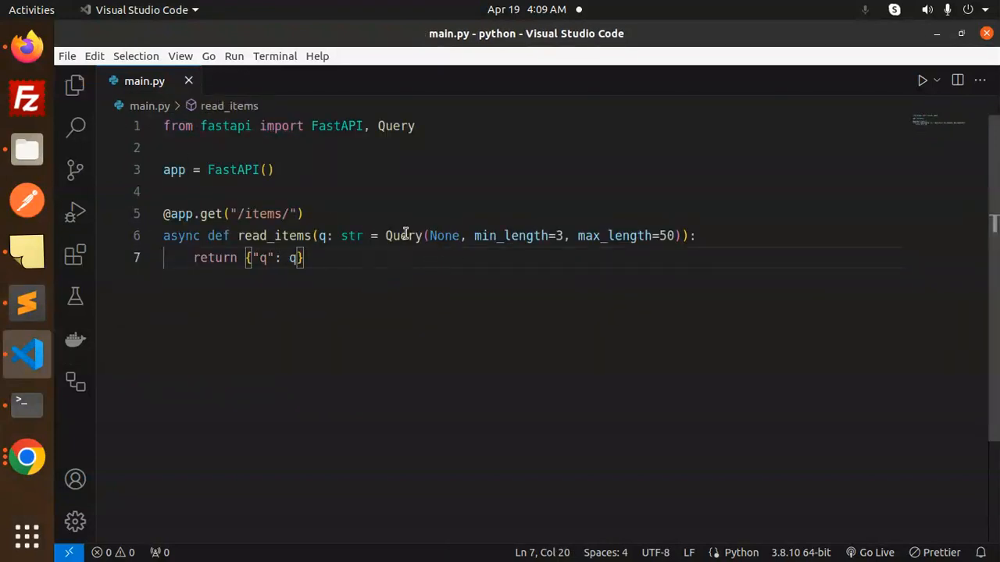
pyautogui.doubleClick(350, 235)
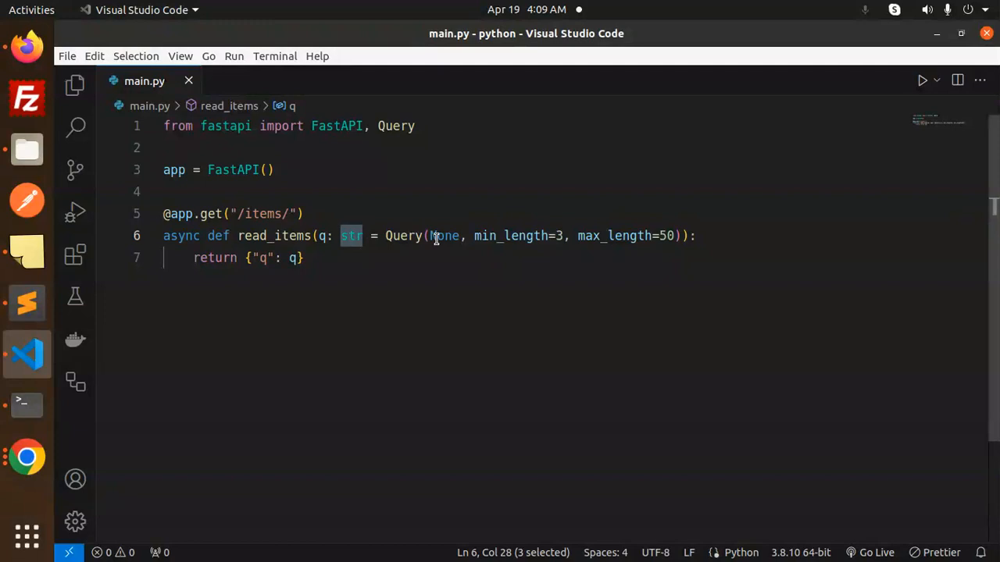
pyautogui.doubleClick(616, 234)
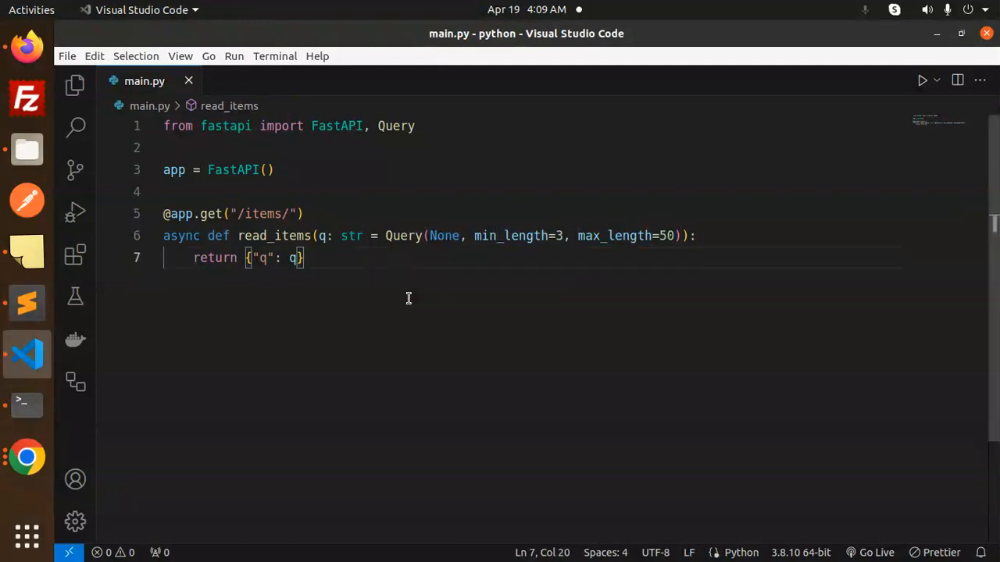
pyautogui.moveTo(25, 45)
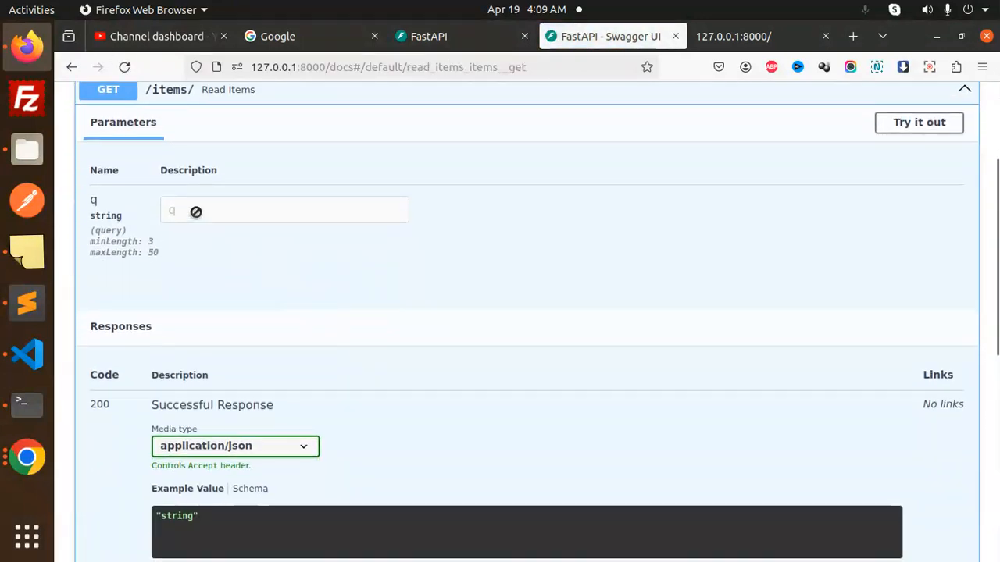
# - Execute GET /items/ with q set to "w" to fail the 3-character minimum
pyautogui.click(919, 122)
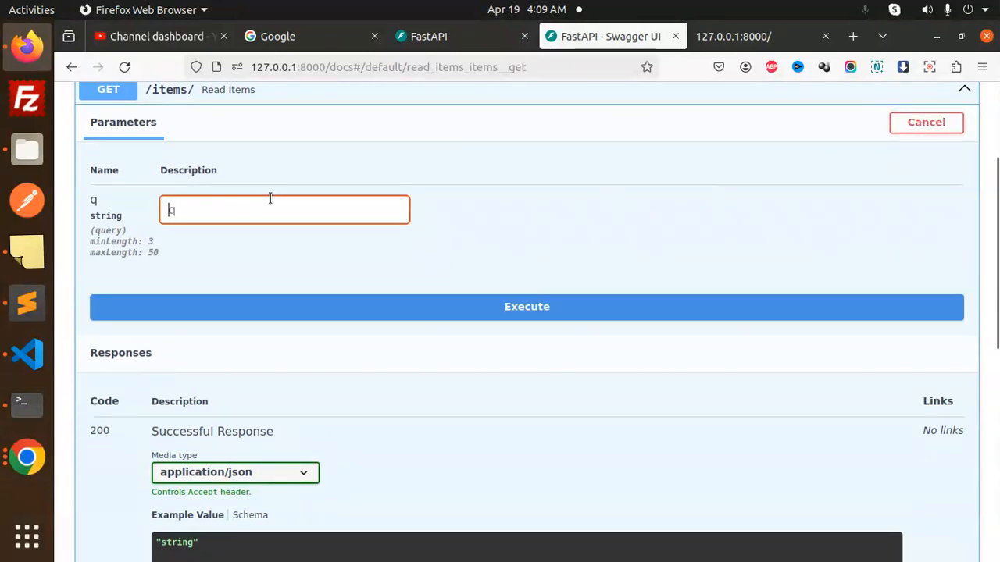
pyautogui.write('w')
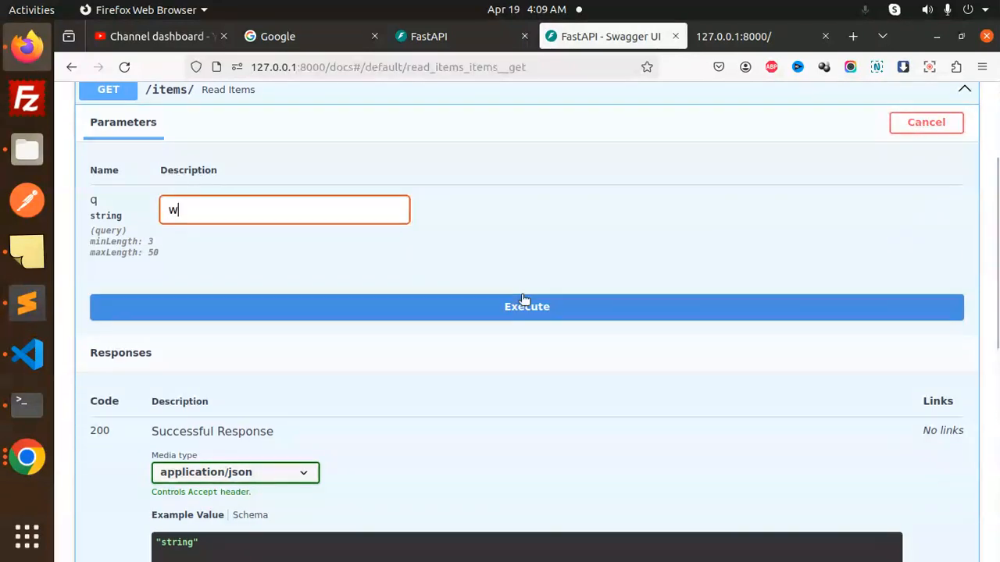
pyautogui.click(526, 306)
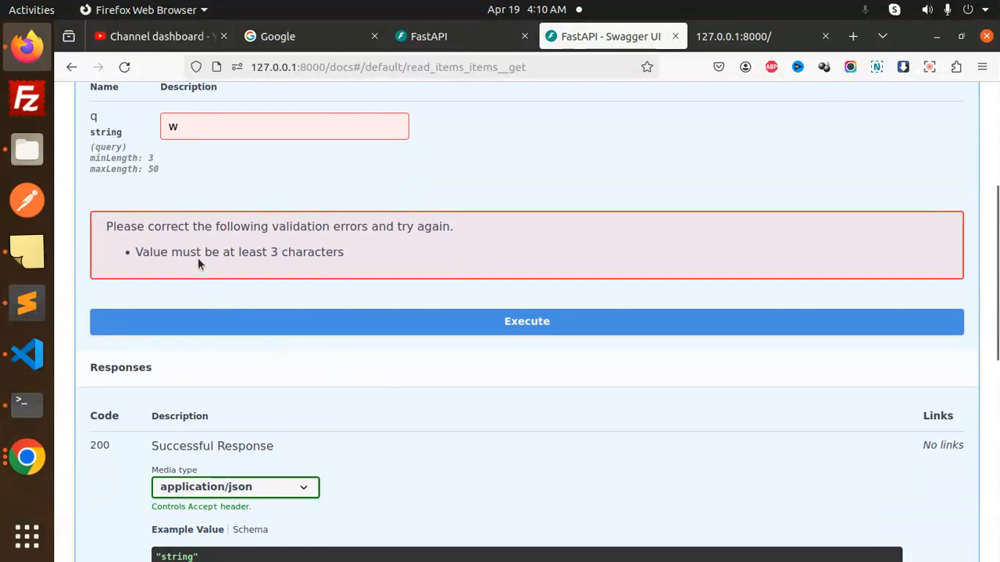
# - Change q to "wff" and execute to get a 200 response echoing q
pyautogui.write('ff')
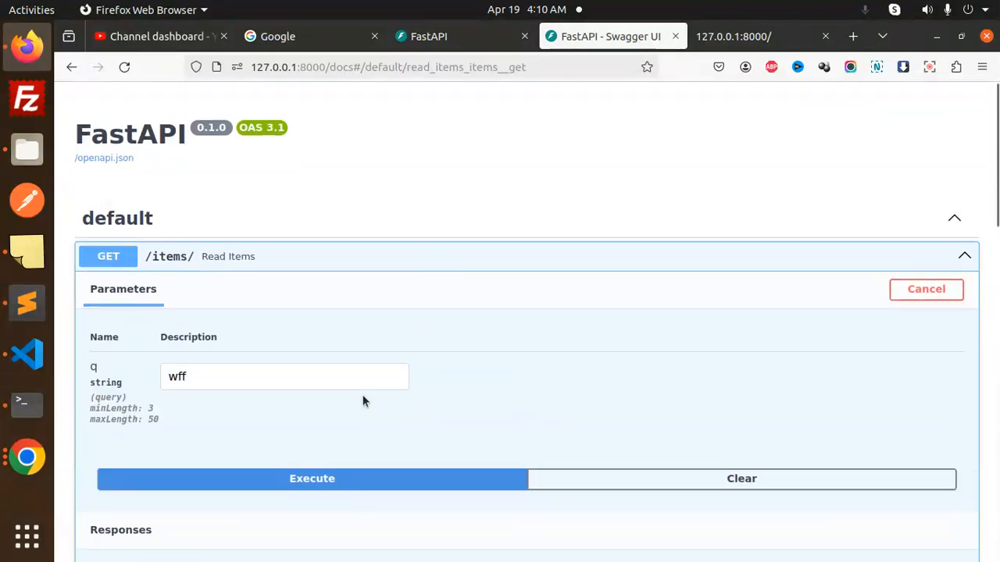
pyautogui.click(313, 478)
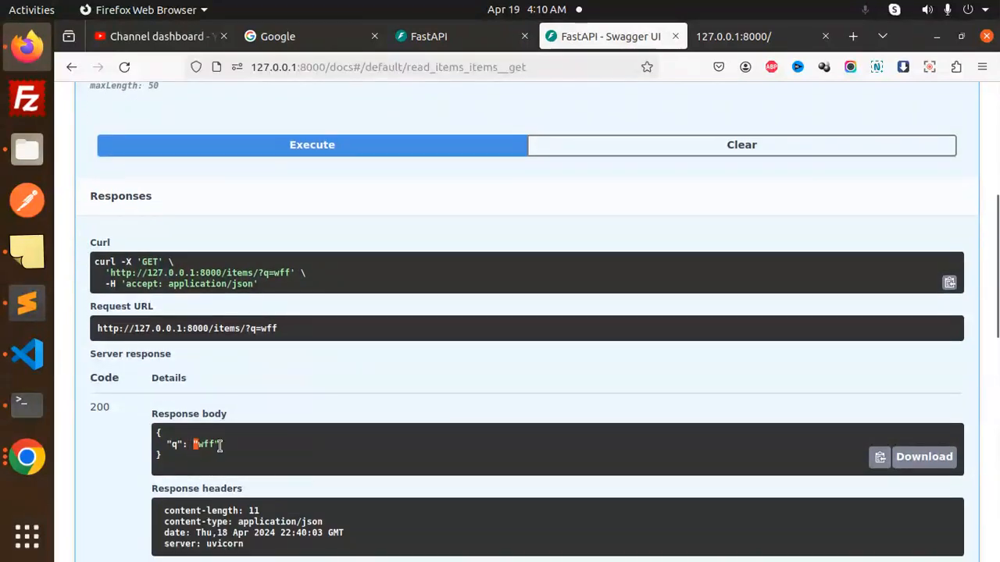
pyautogui.click(25, 354)
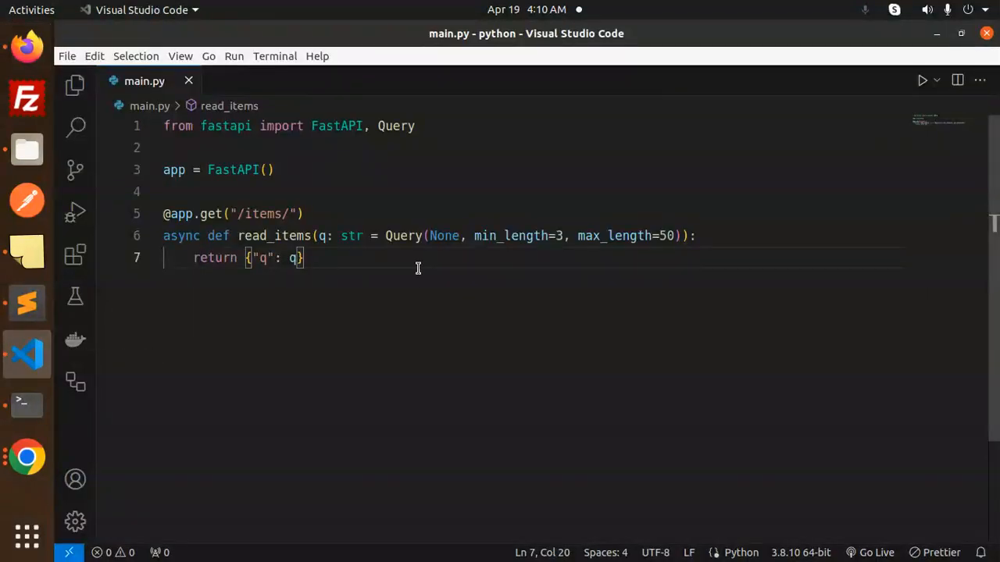
pyautogui.moveTo(125, 300)
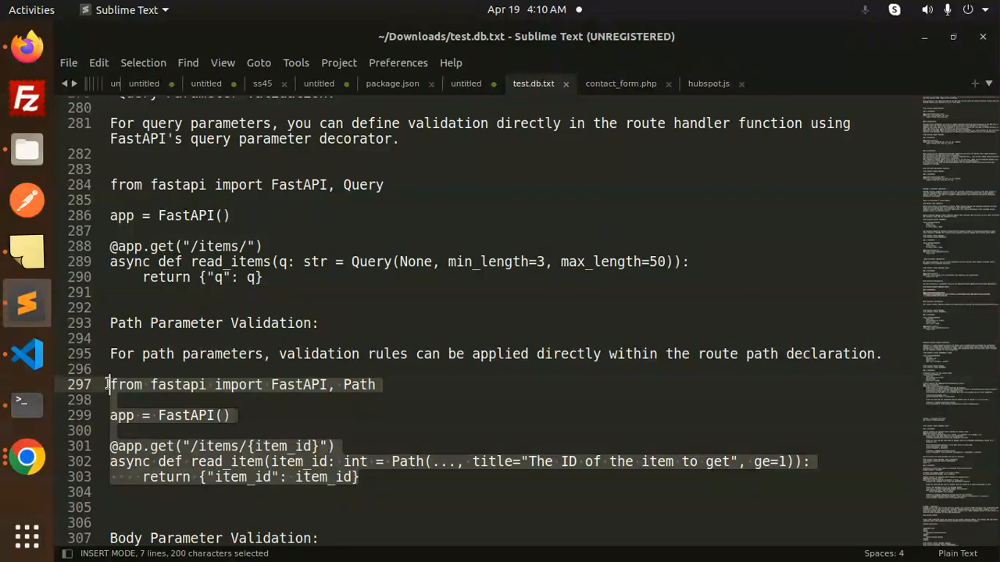
# - Copy the Path parameter validation example code from the notes
pyautogui.press('ctrl+c')
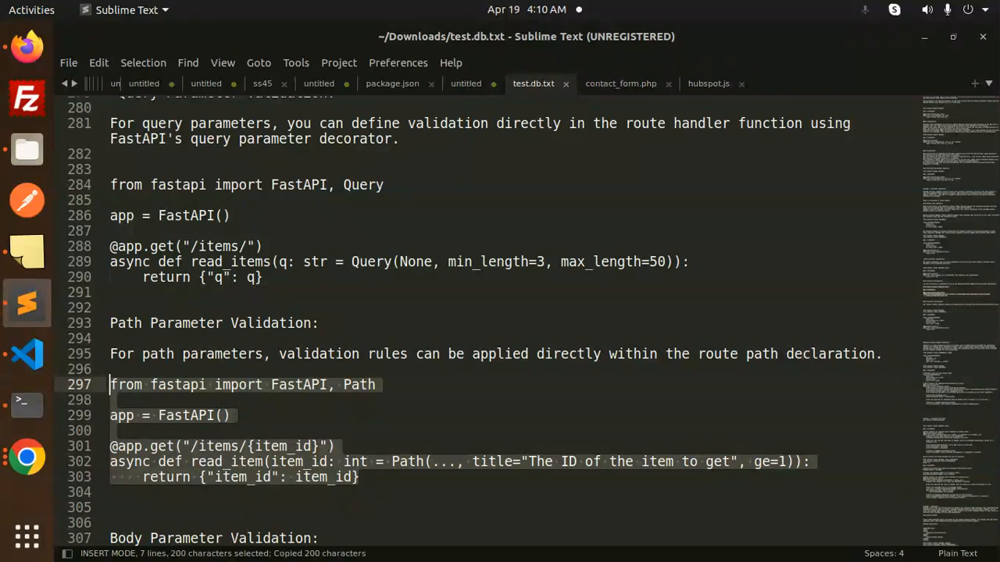
pyautogui.click(25, 356)
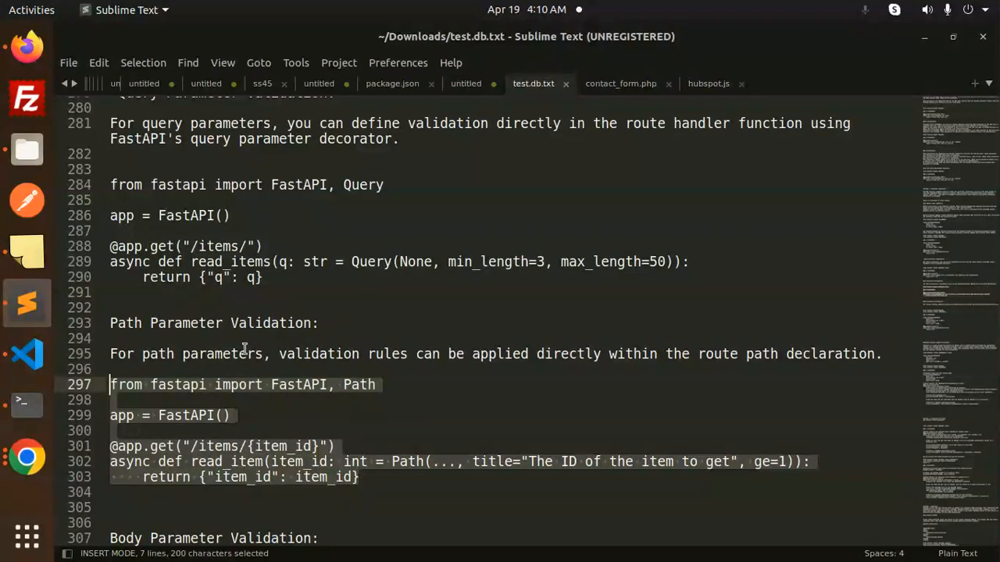
pyautogui.click(381, 353)
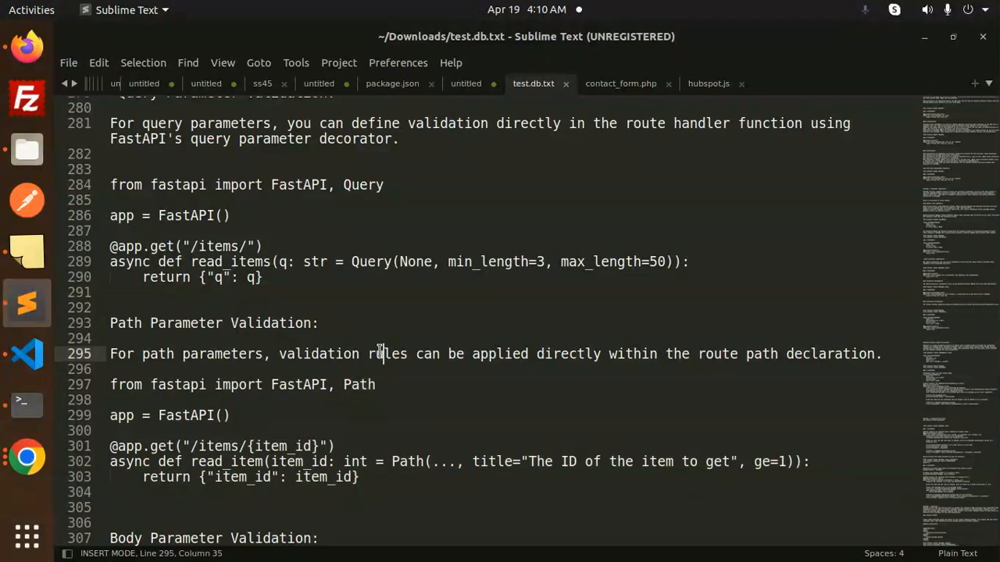
# - Move on to the Body Parameter Validation section with the Item model and create_item example
pyautogui.click(743, 350)
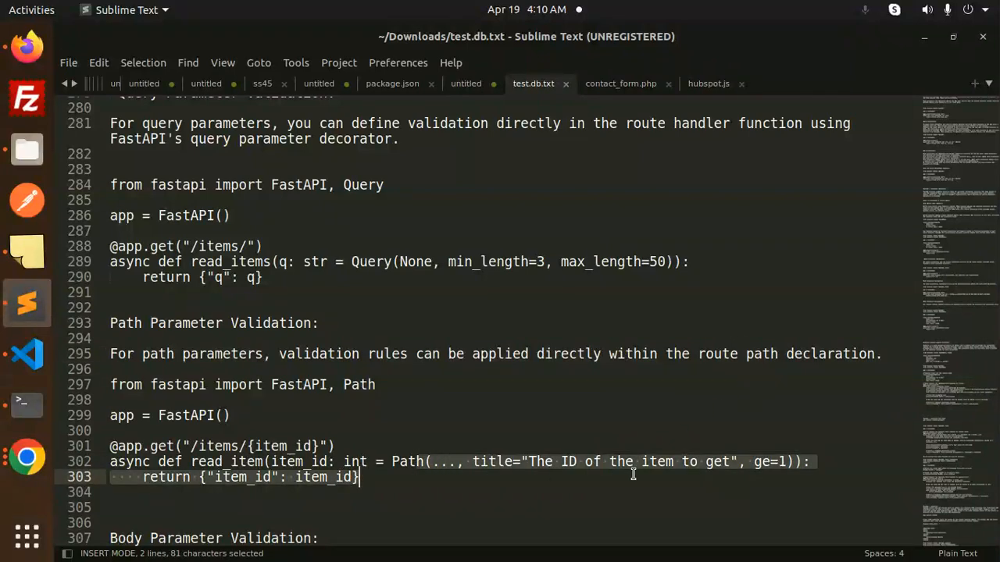
pyautogui.click(536, 444)
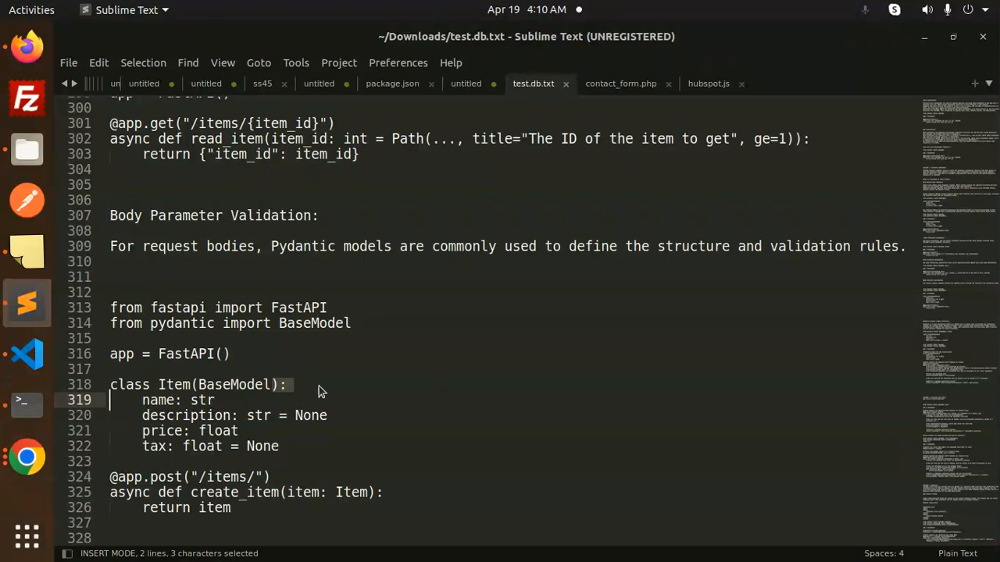
pyautogui.click(216, 400)
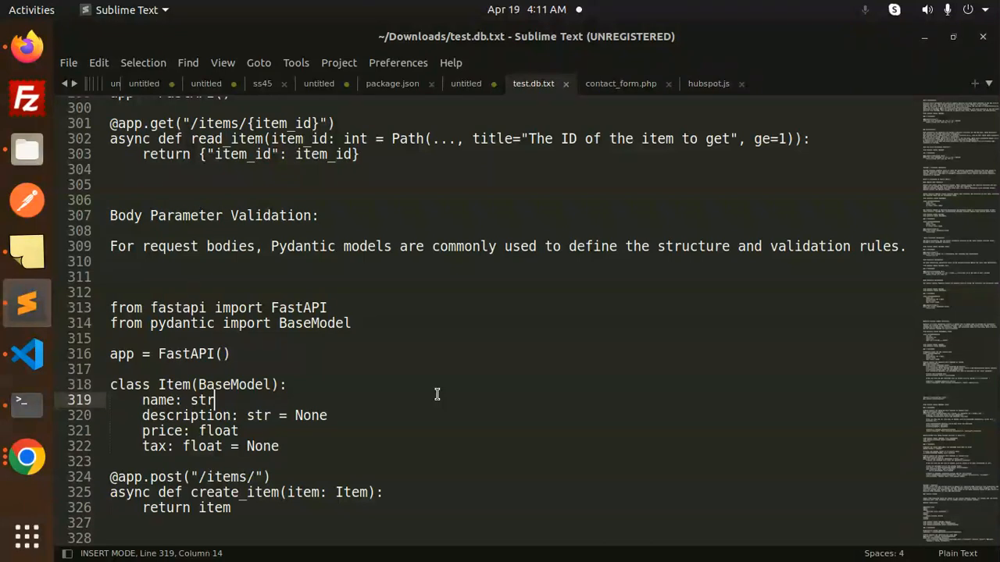
pyautogui.moveTo(428, 388)
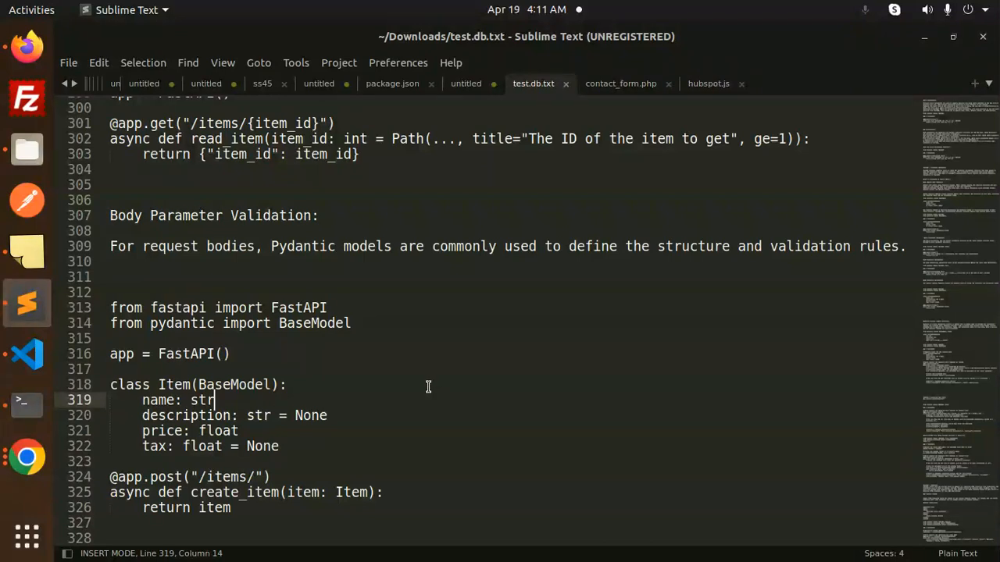